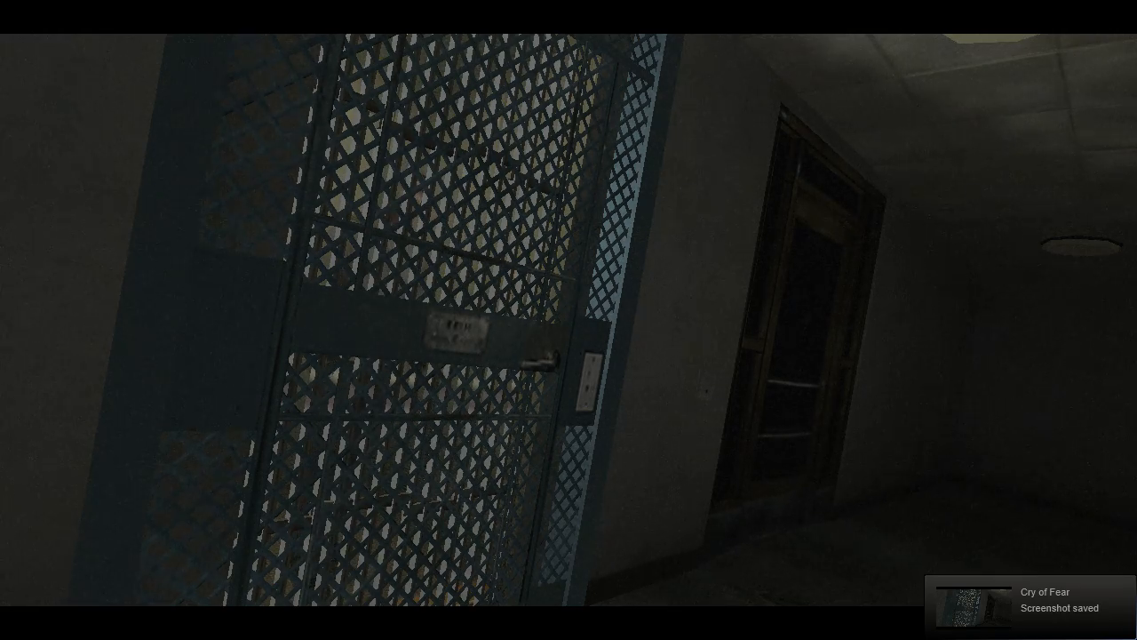
mouse_move(568, 320)
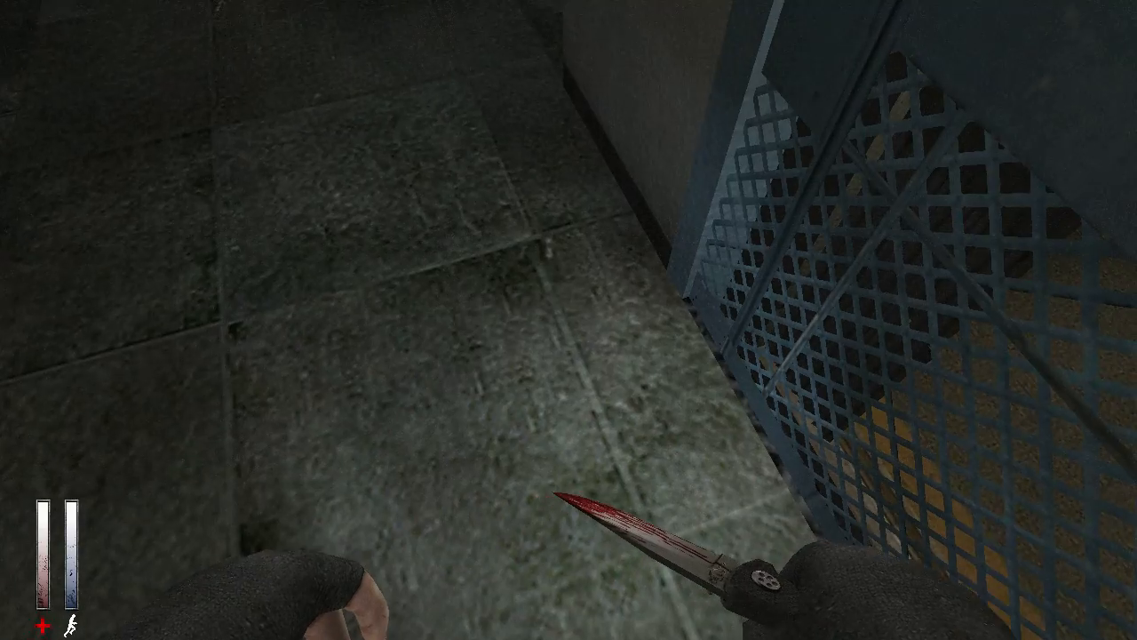
mouse_move(569, 319)
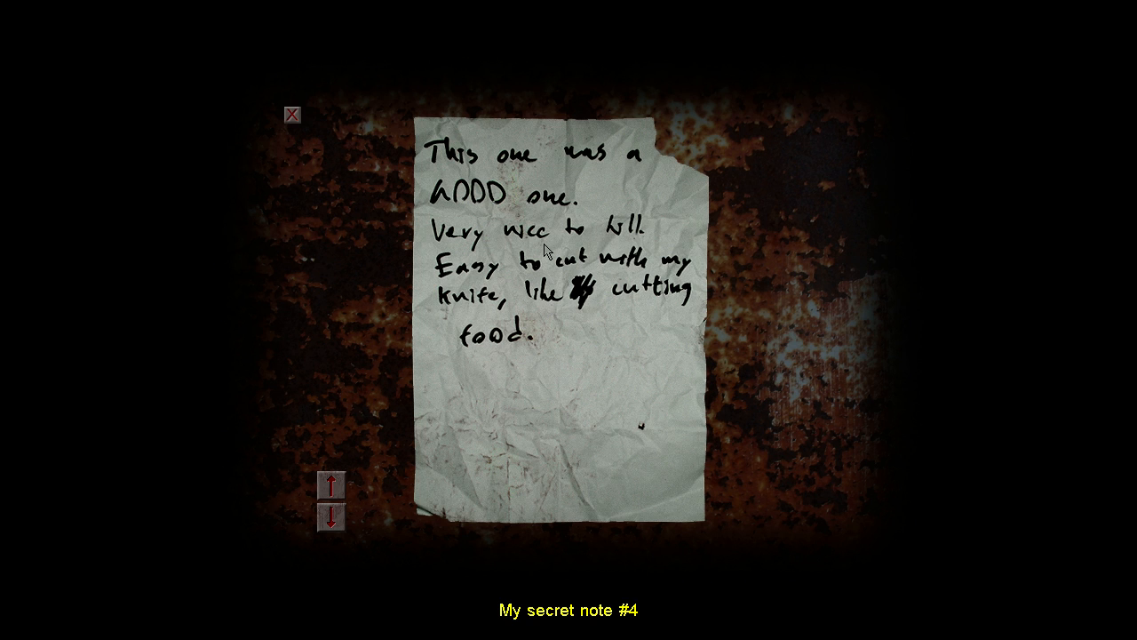
mouse_move(448, 341)
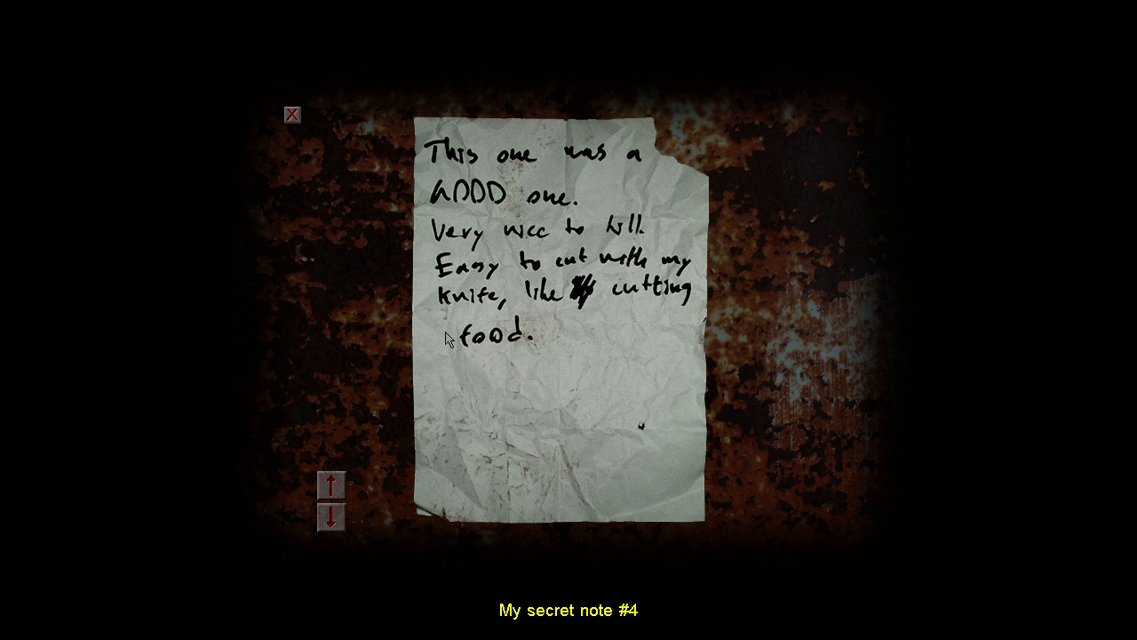
mouse_move(572, 341)
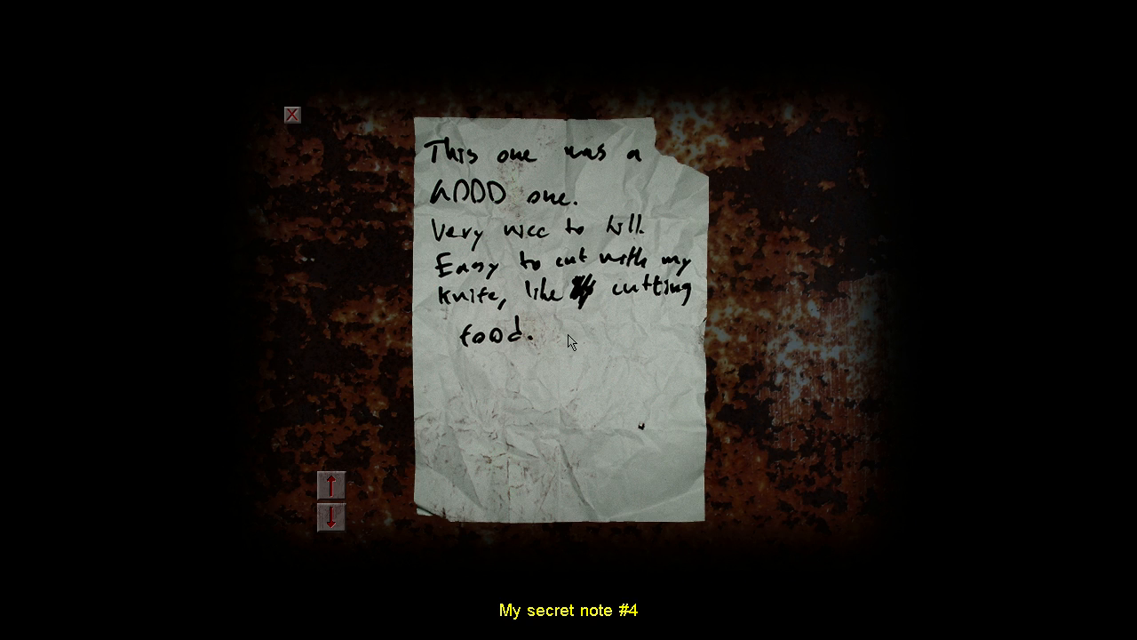
Close secret note #4 and return to the dark hallway.
left_click(292, 113)
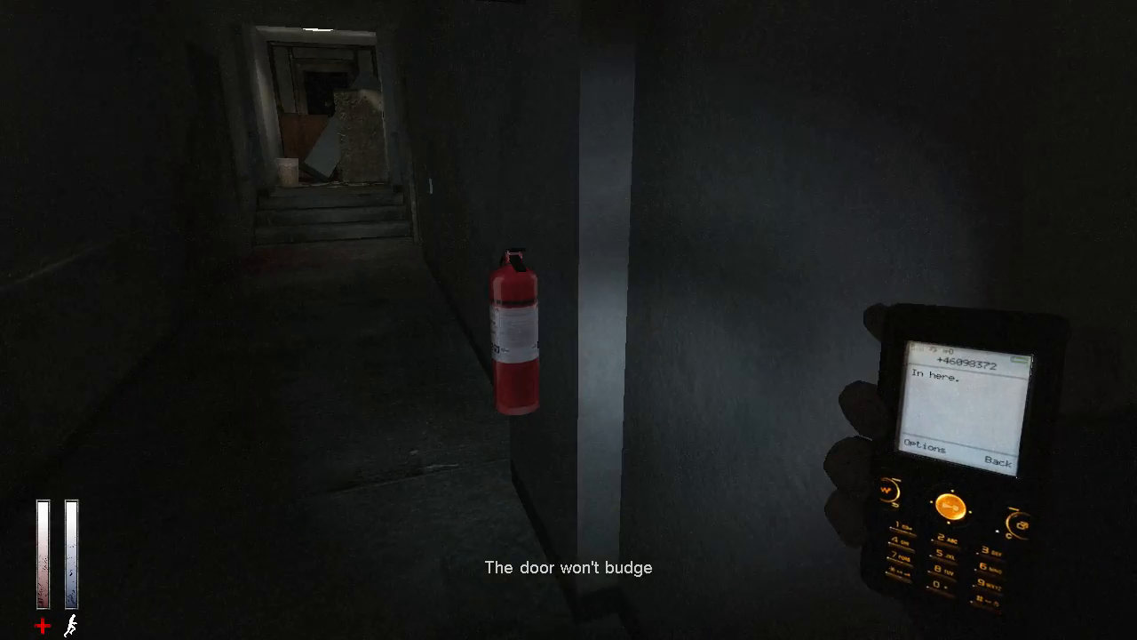
mouse_move(569, 320)
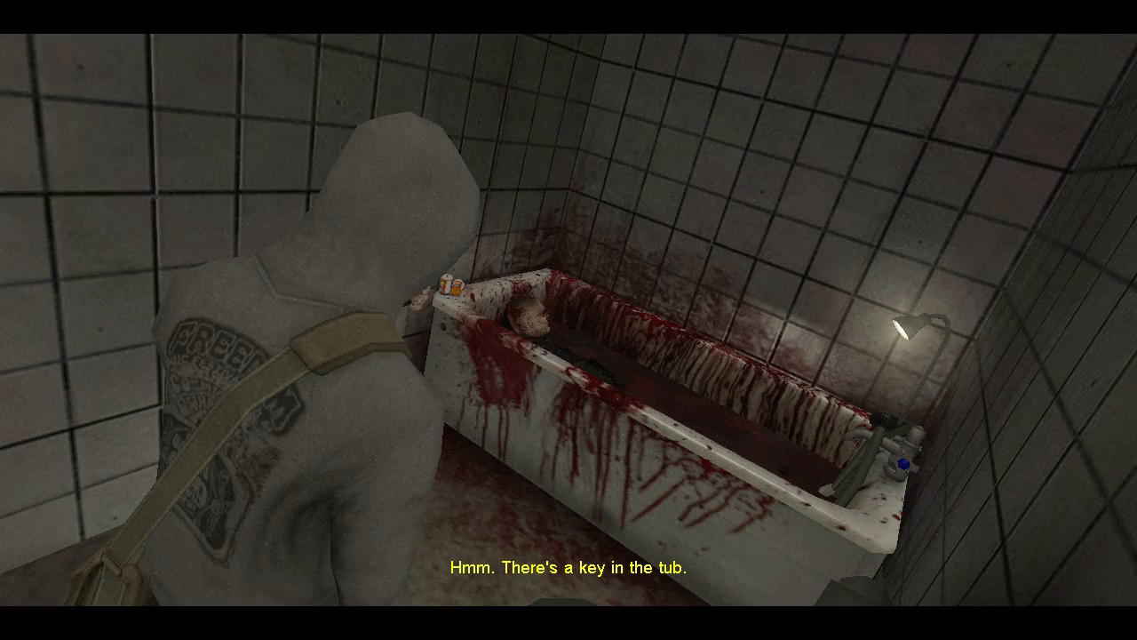
mouse_move(569, 320)
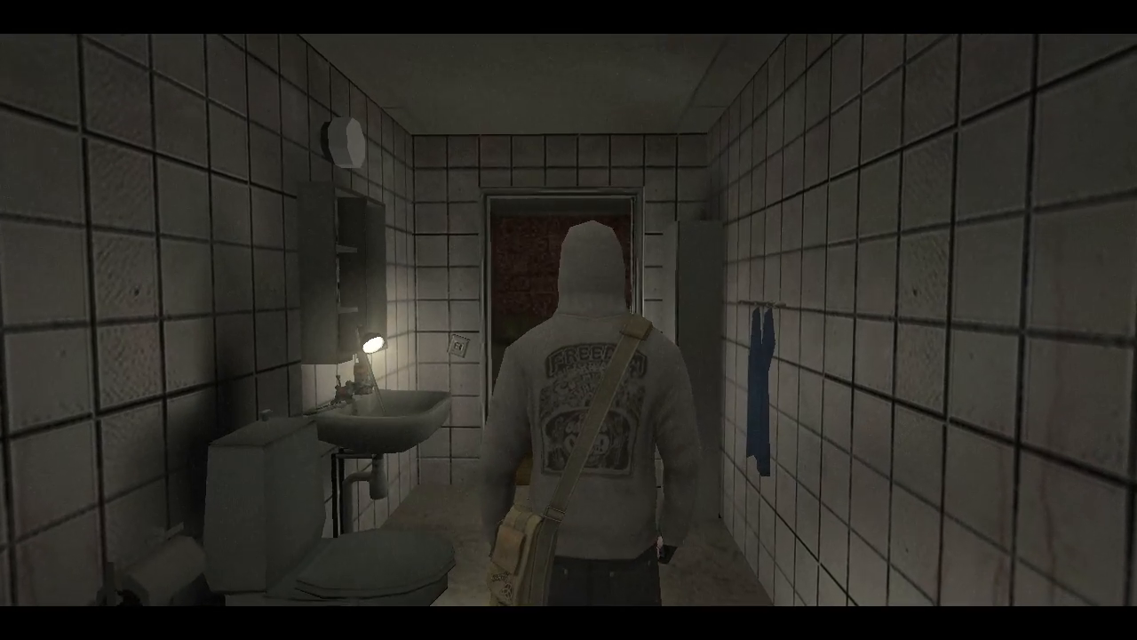
Walk forward out of the bathroom after spotting the key in the bathtub.
key("w")
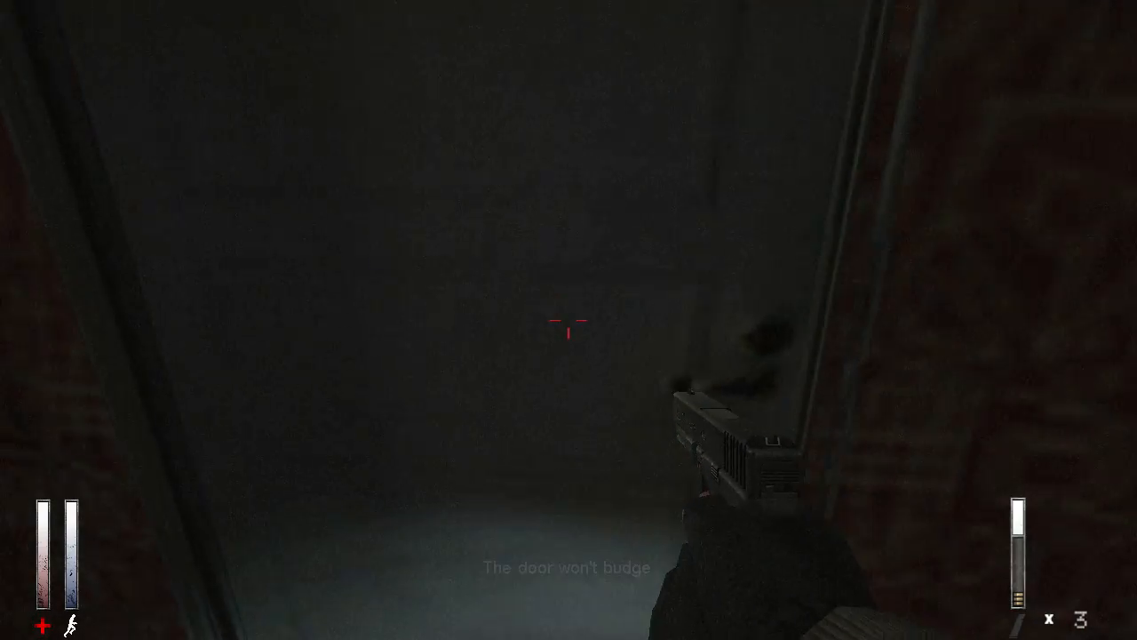
mouse_move(568, 319)
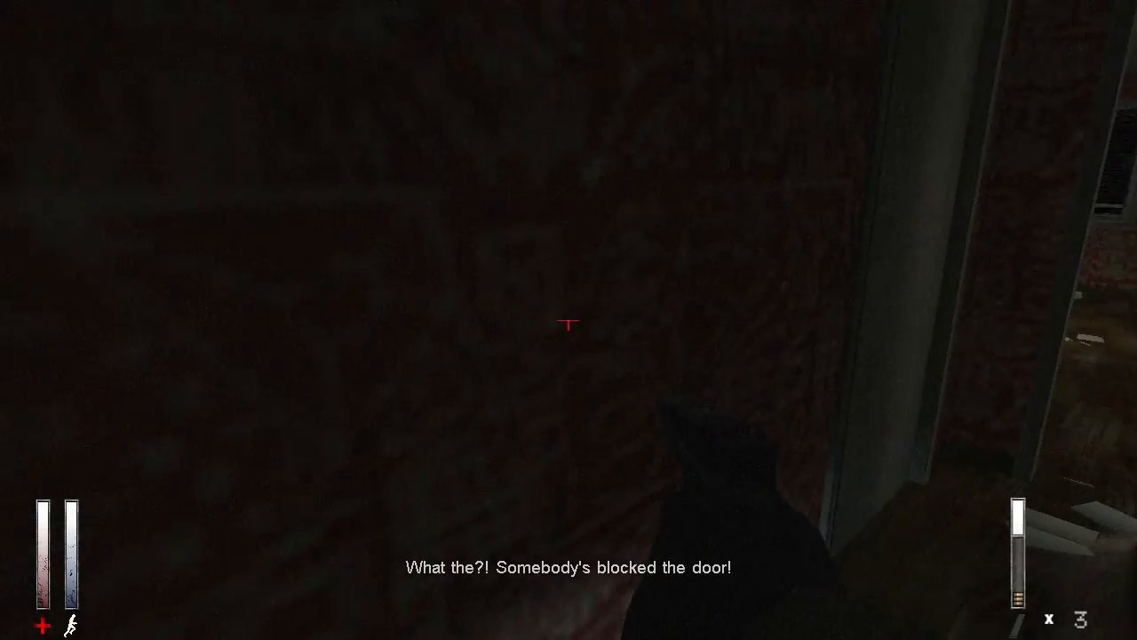
mouse_move(569, 320)
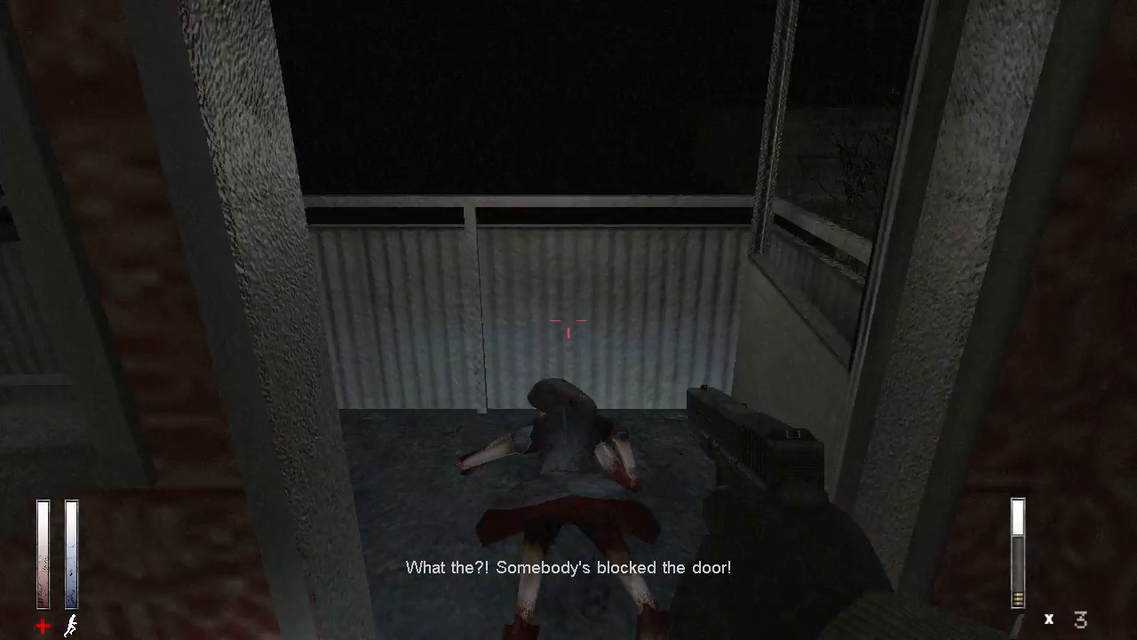
mouse_move(569, 319)
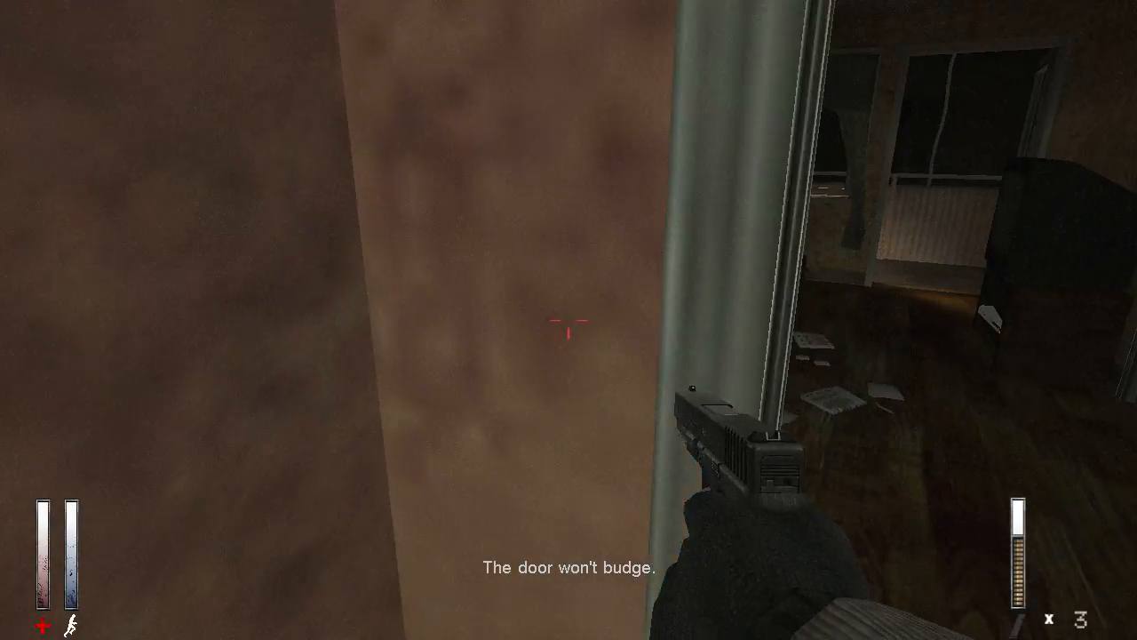
mouse_move(569, 320)
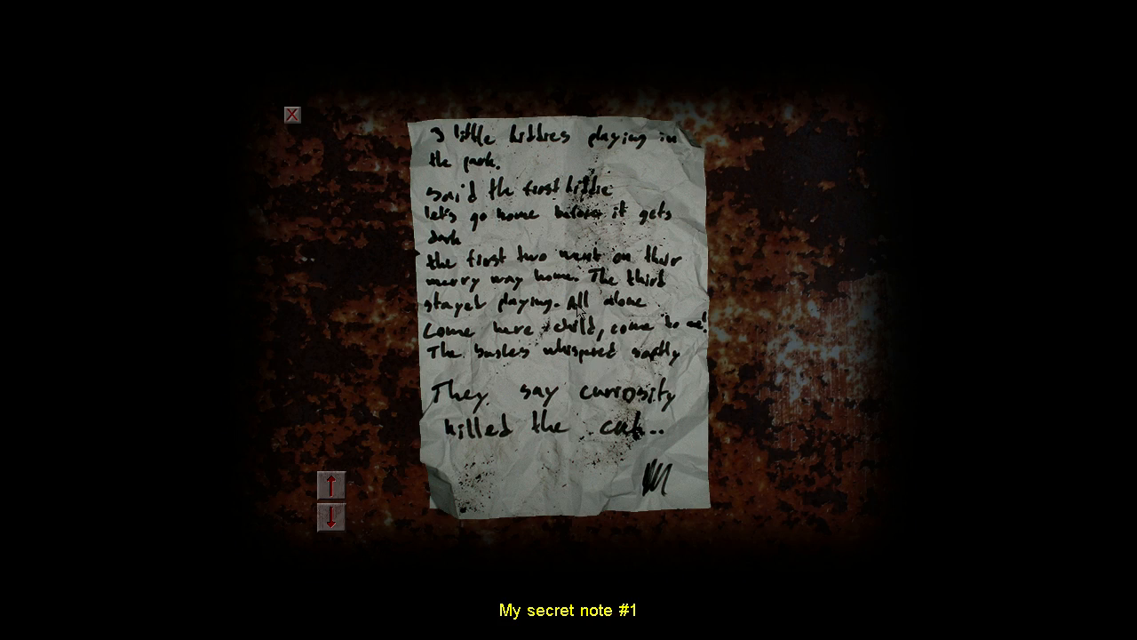
Close secret note #1 and head back to the elevator hall.
left_click(293, 114)
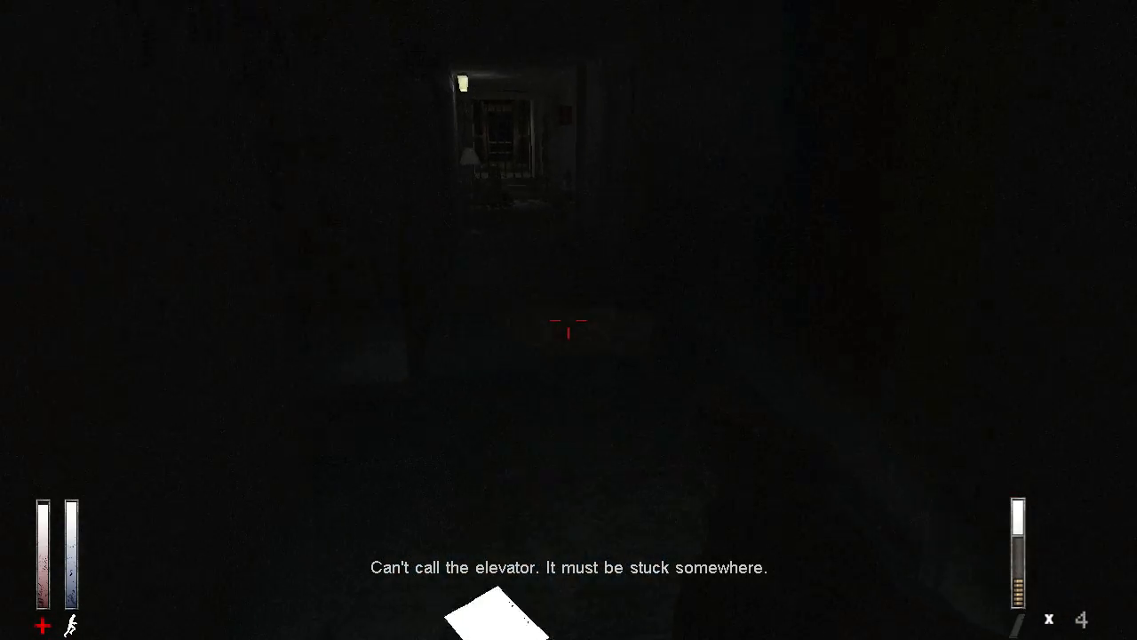
Light the corridor with the phone and walk forward into the apartment.
key("tab")
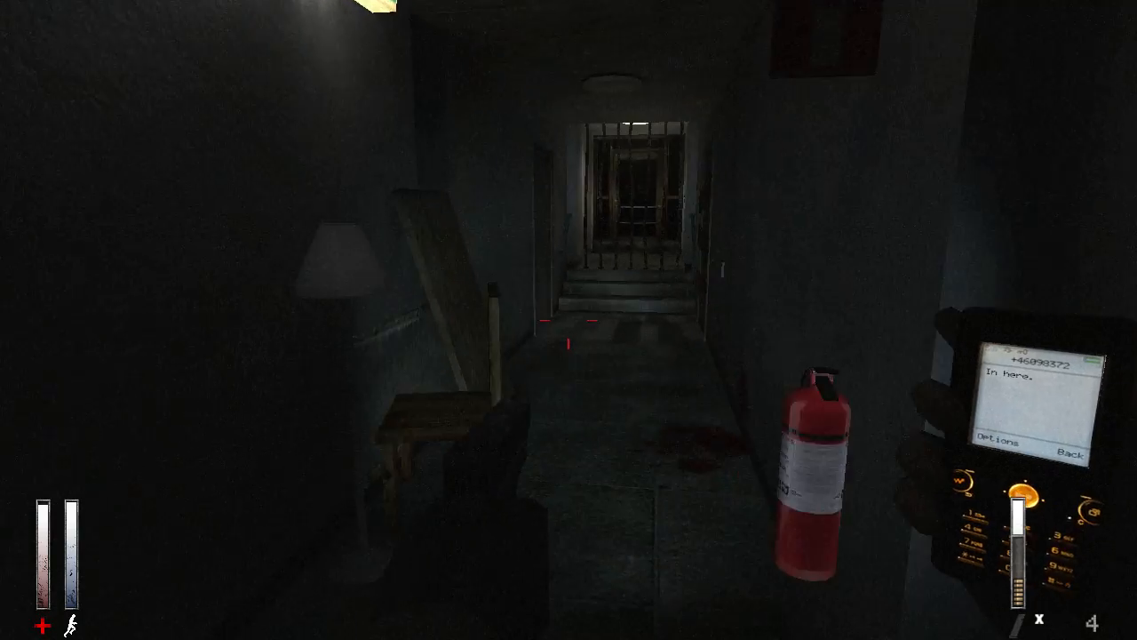
key("w")
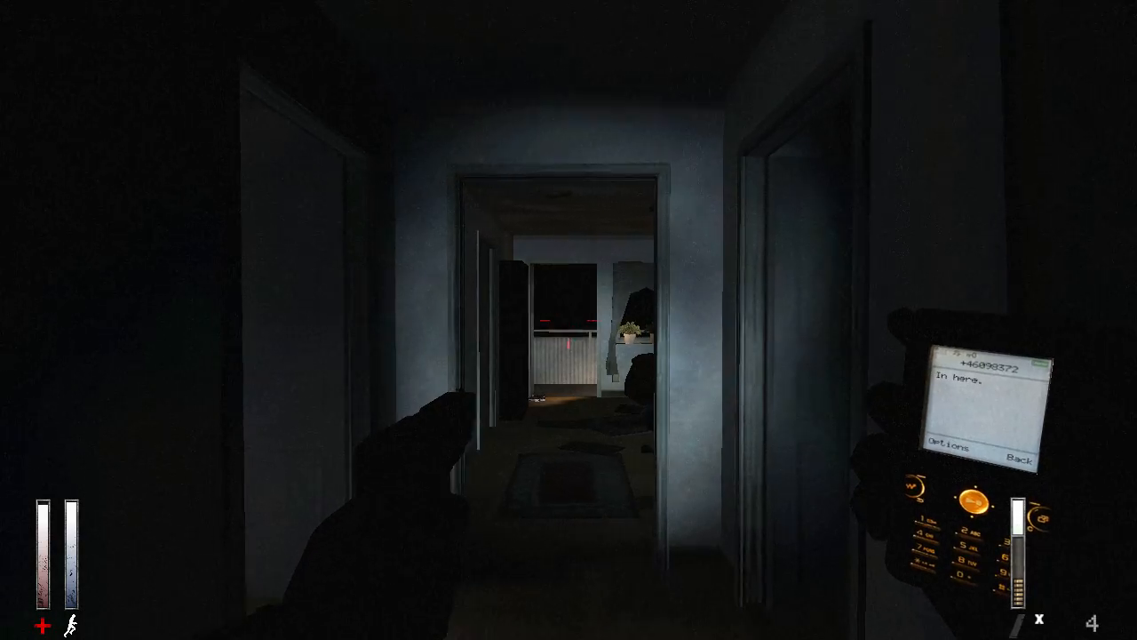
mouse_move(568, 320)
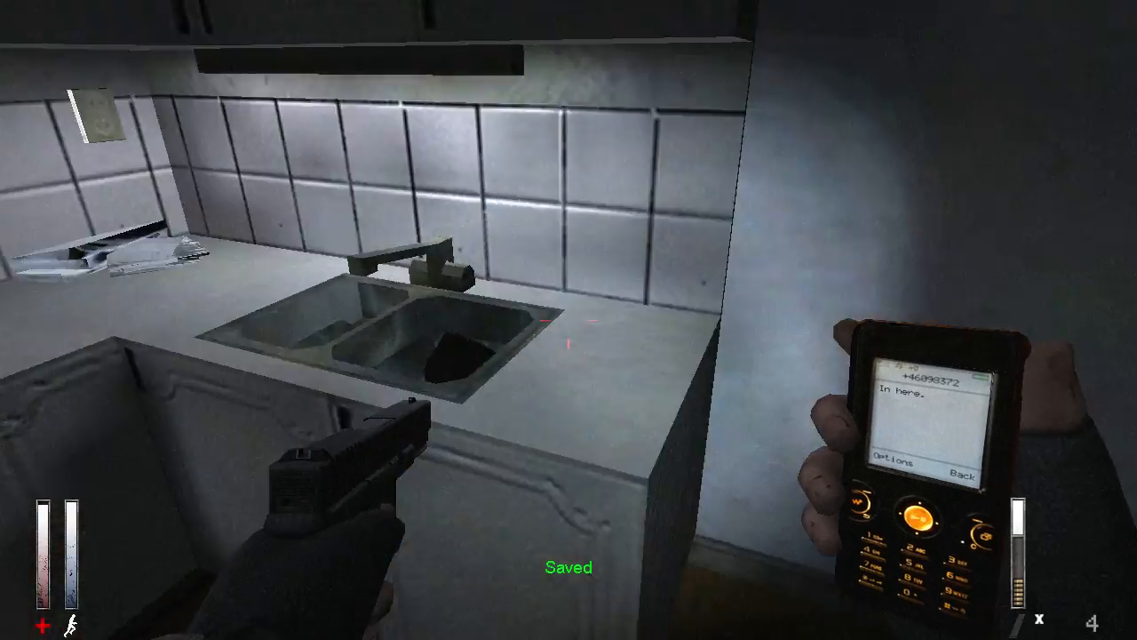
mouse_move(568, 320)
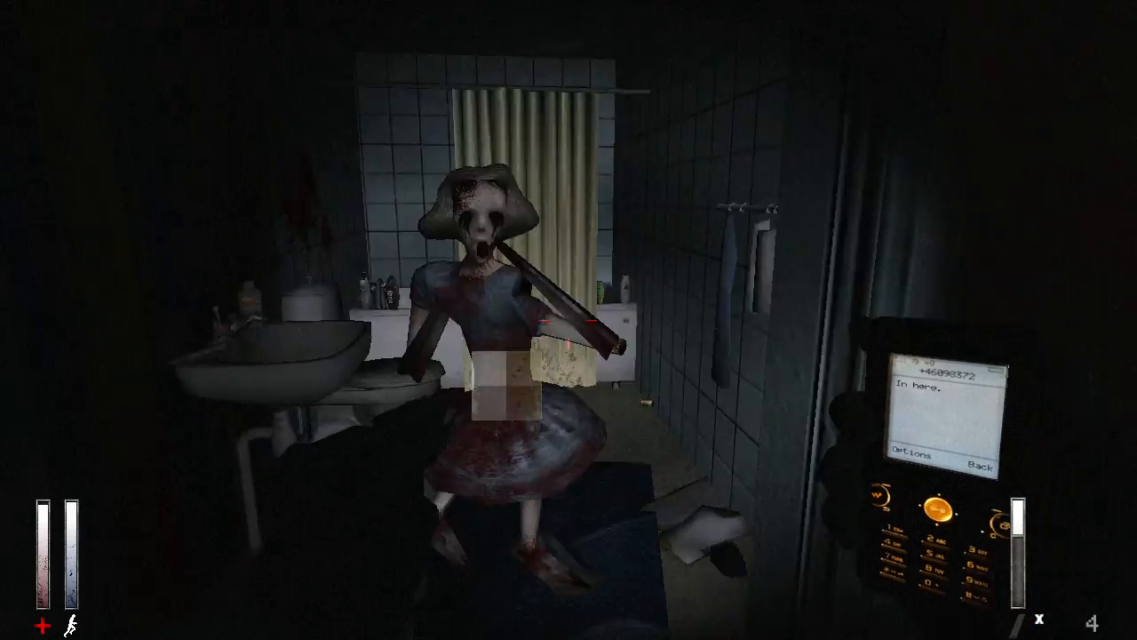
mouse_move(568, 320)
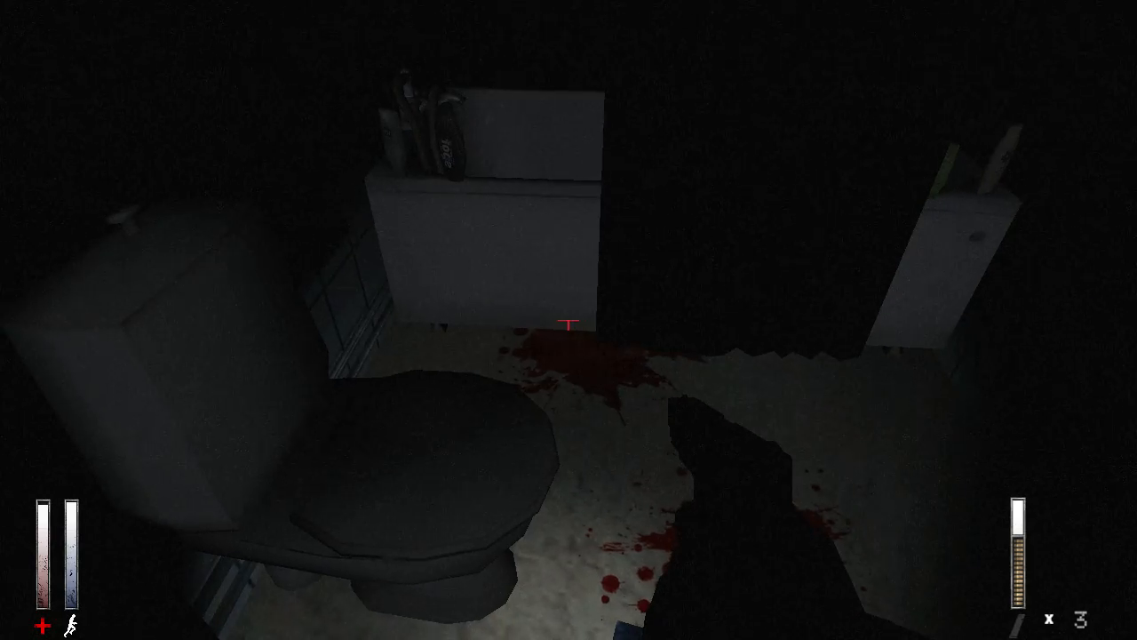
mouse_move(568, 320)
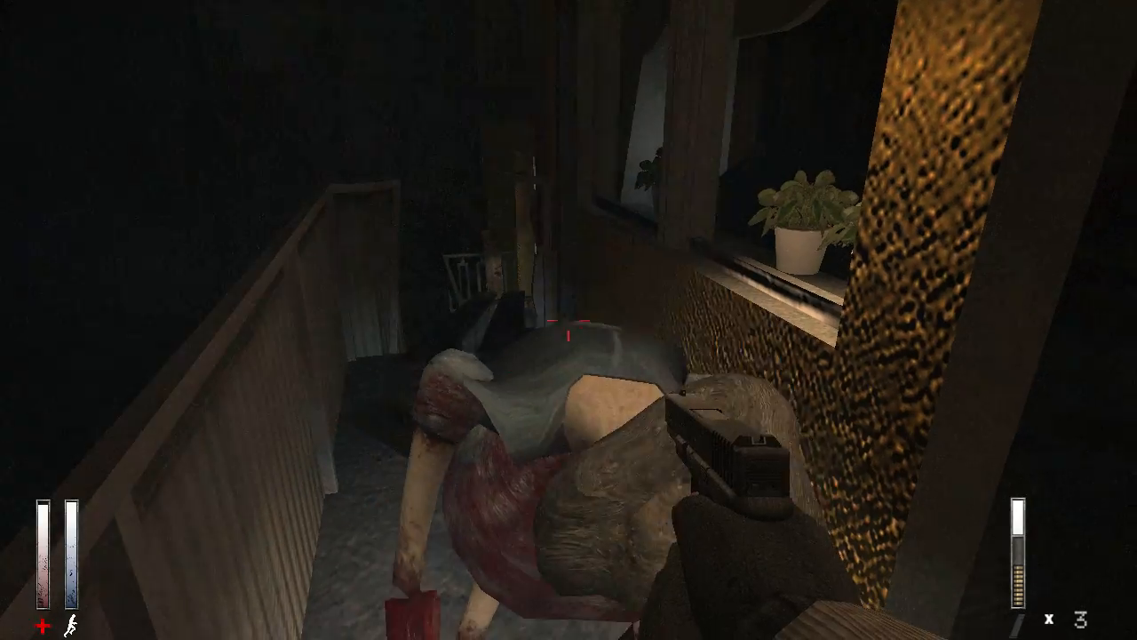
mouse_move(568, 320)
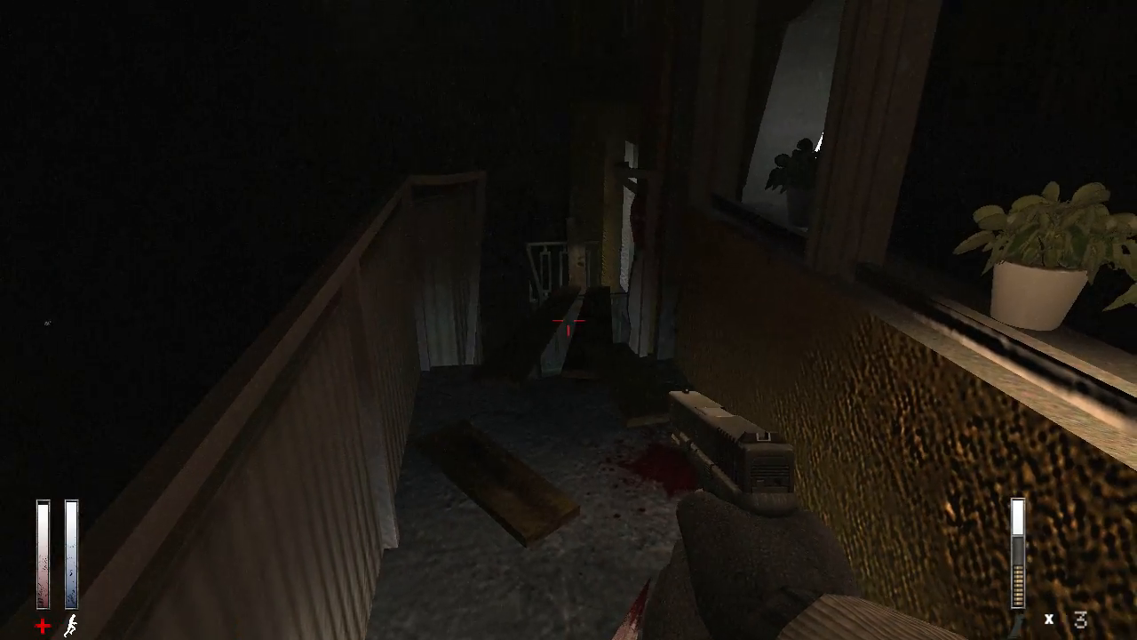
mouse_move(569, 320)
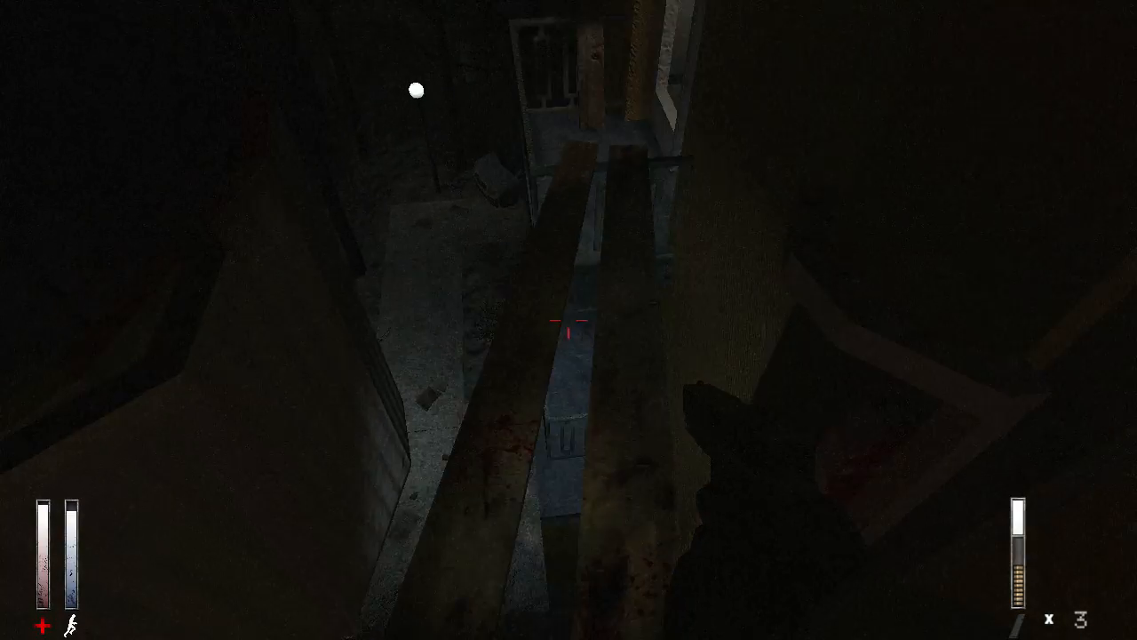
mouse_move(568, 320)
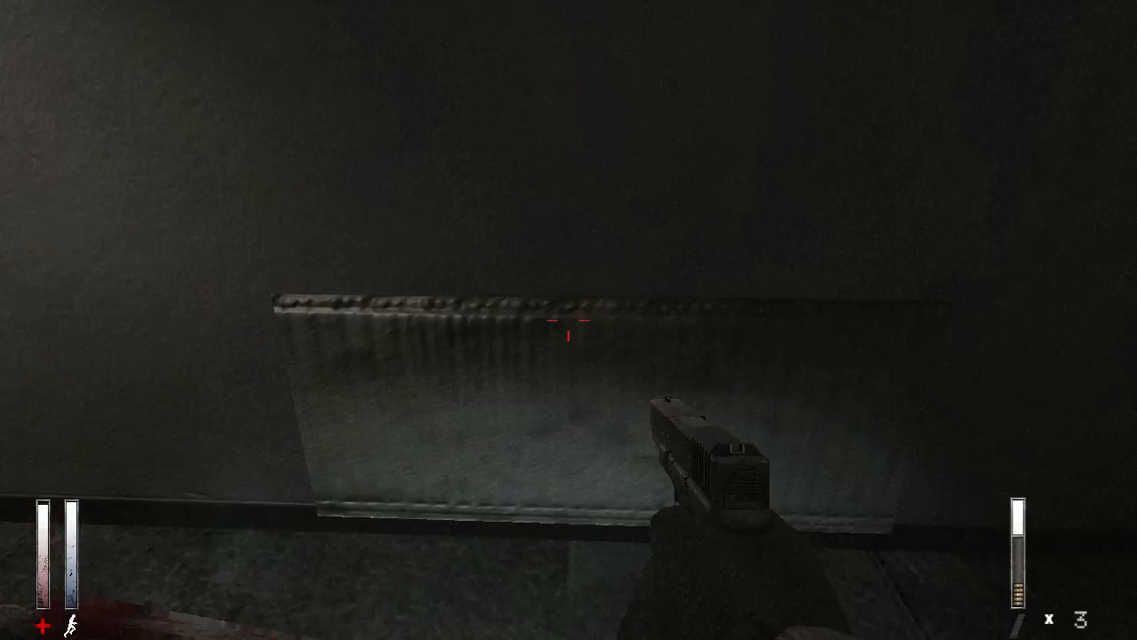
Interact to continue across the planks into the dark corridor.
left_click(569, 320)
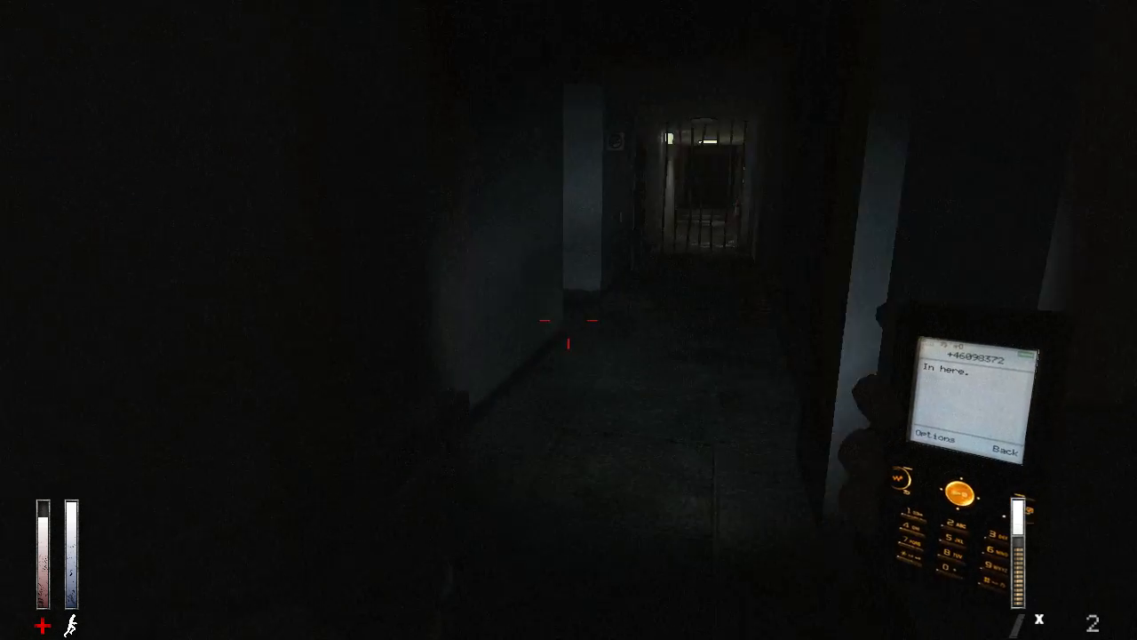
Walk forward through the apartment doorways past the bedroom and kitchen.
key("w")
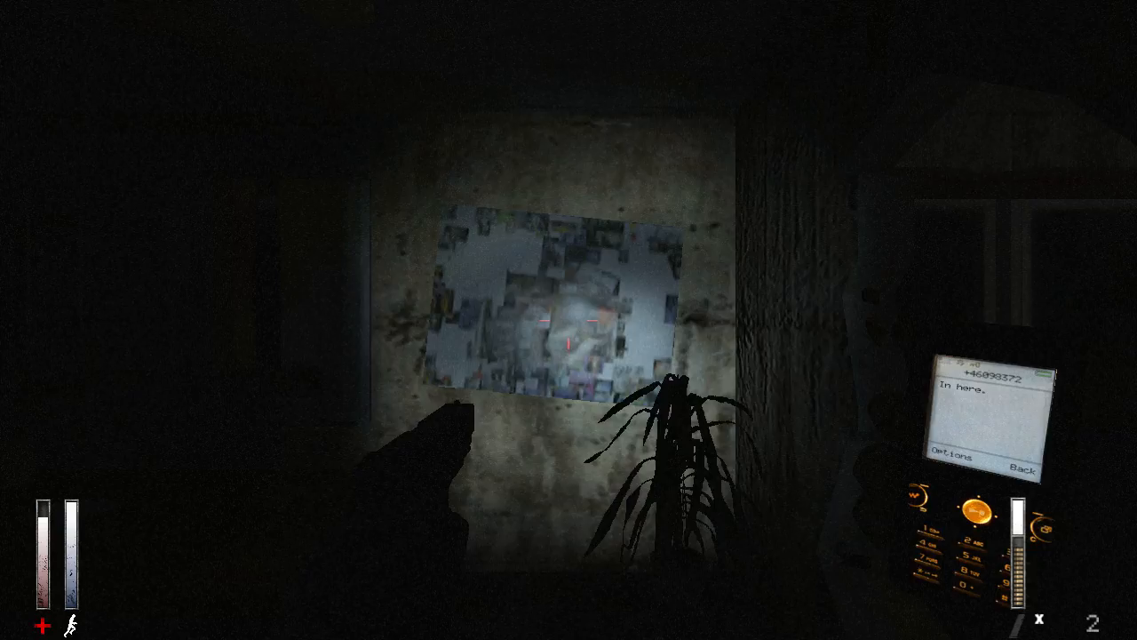
mouse_move(568, 320)
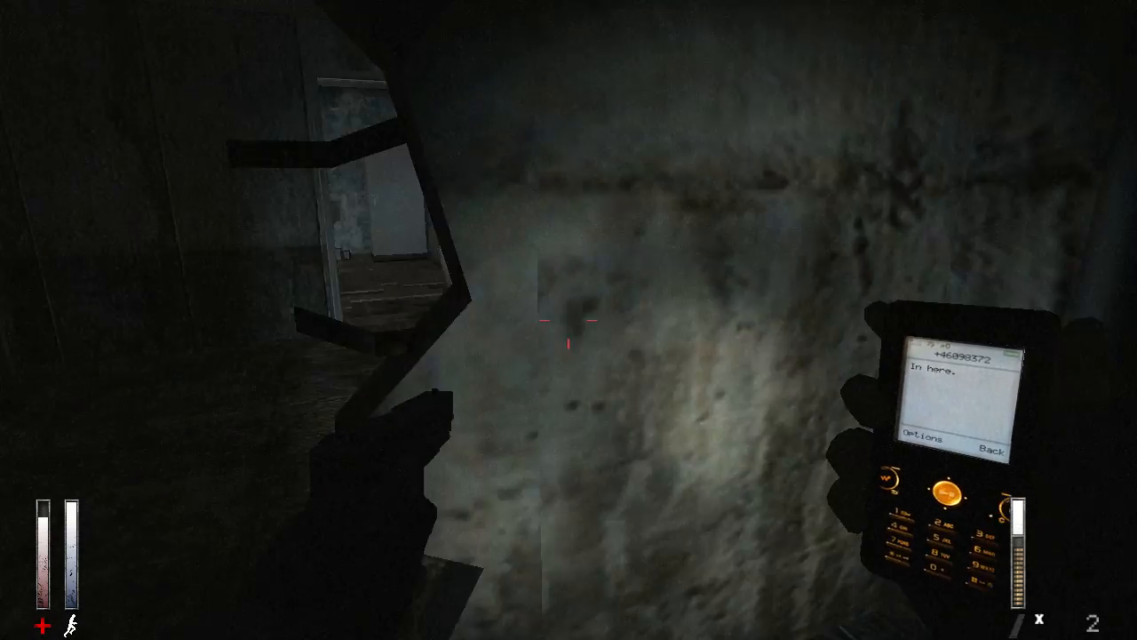
mouse_move(568, 320)
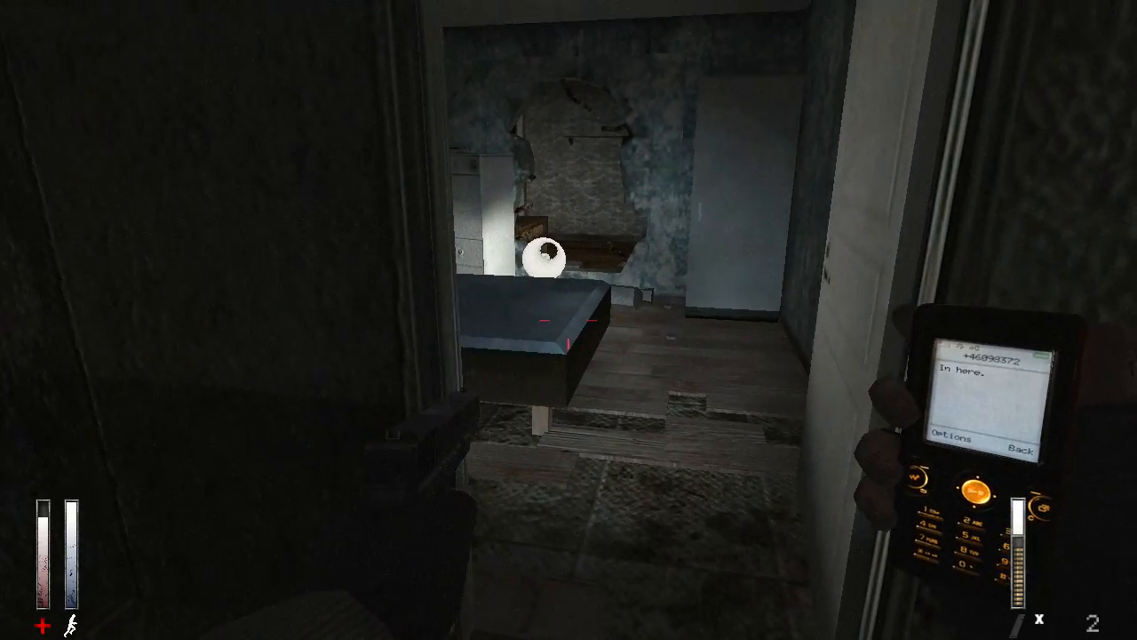
mouse_move(568, 320)
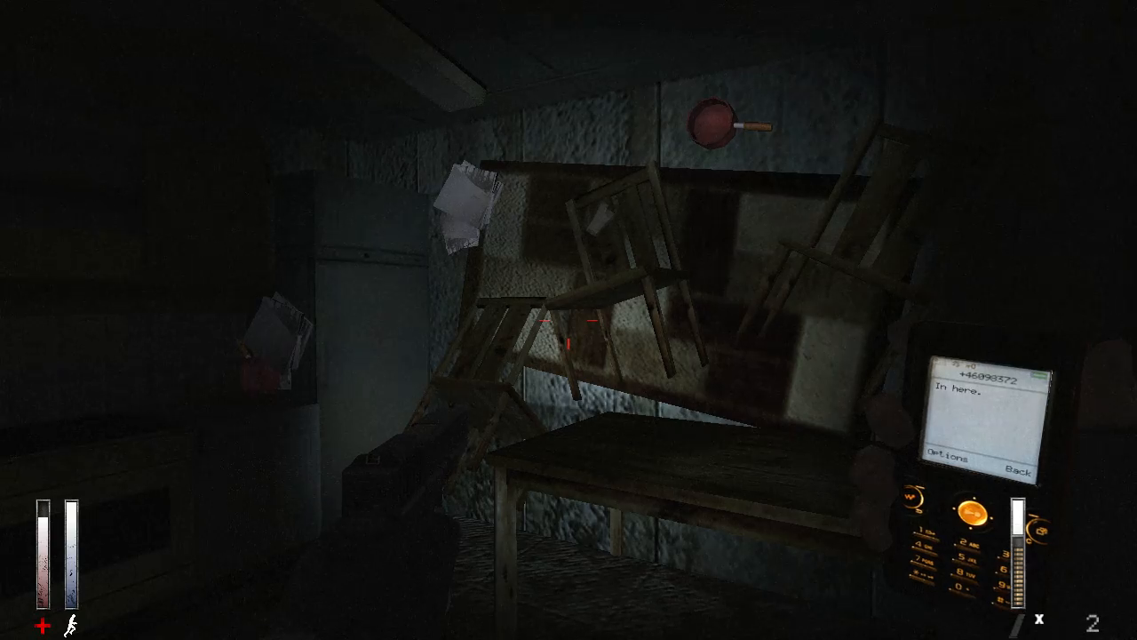
mouse_move(568, 319)
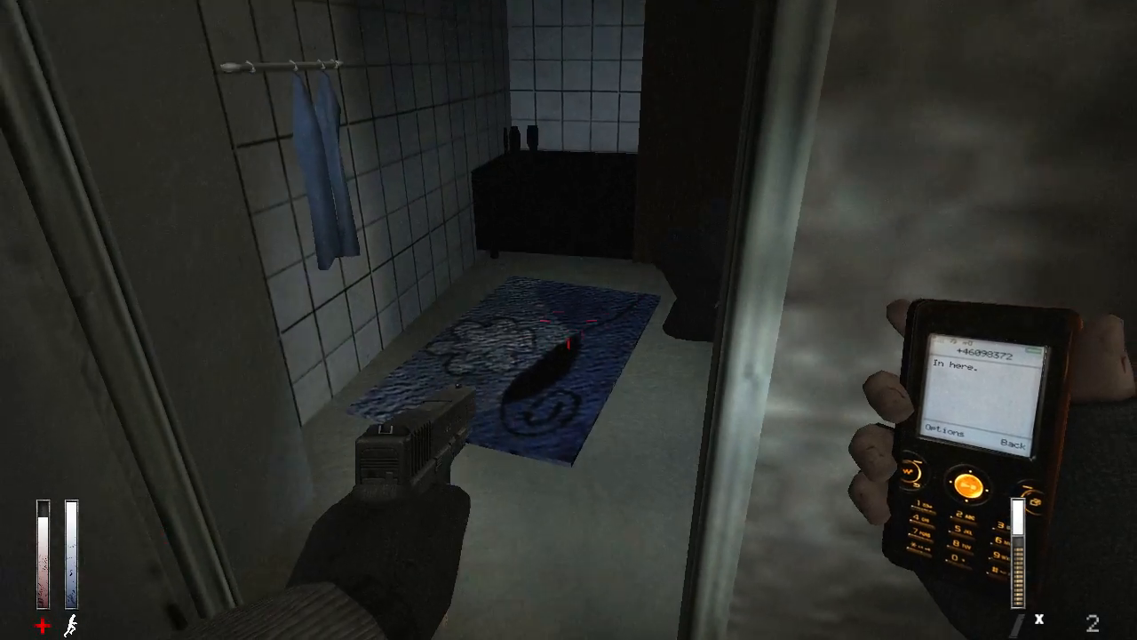
mouse_move(568, 320)
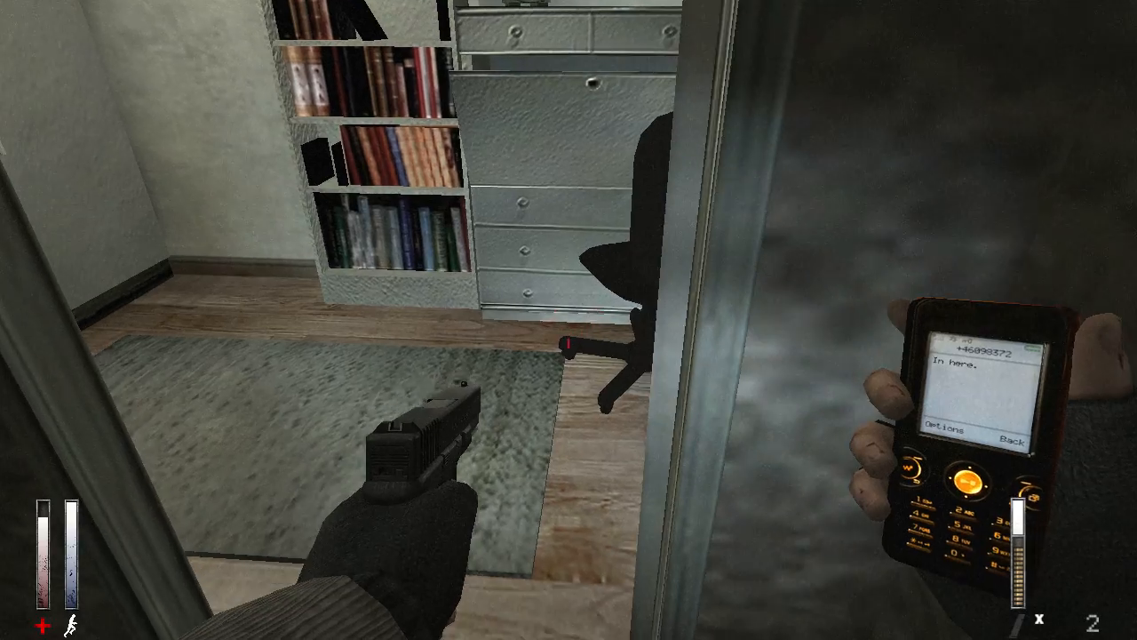
mouse_move(568, 320)
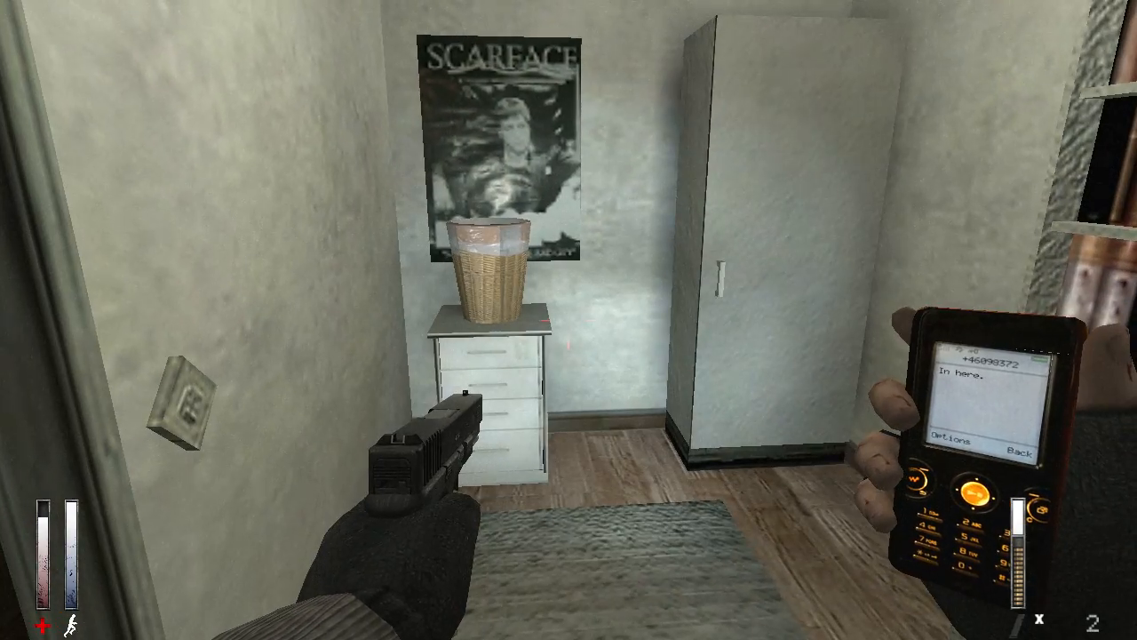
mouse_move(568, 320)
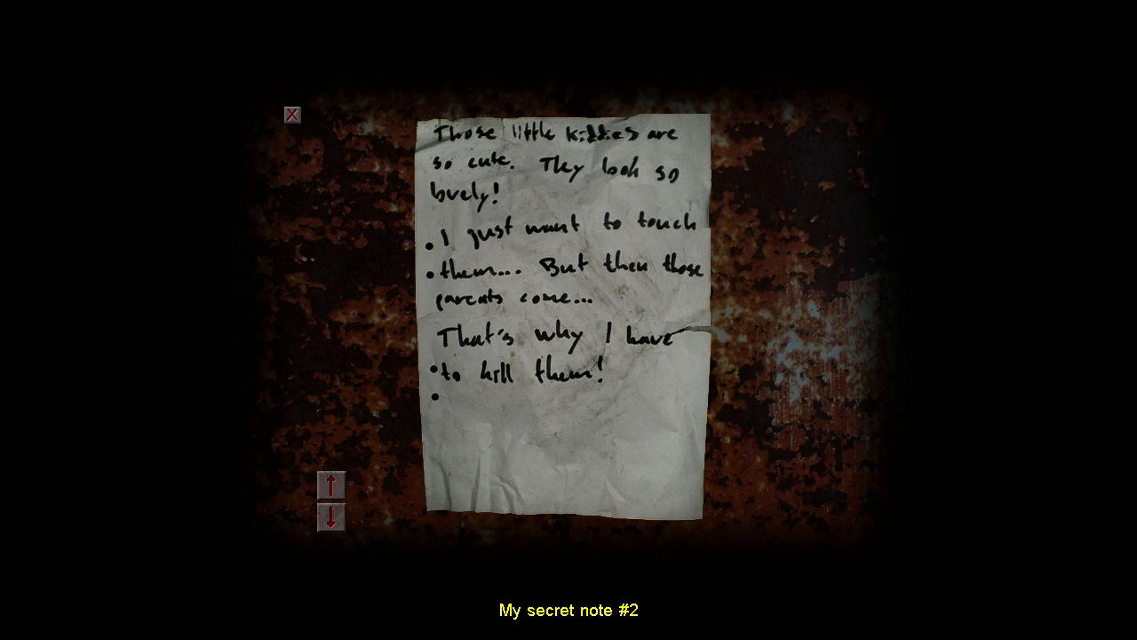
Close secret note #2 and resume in the hallway by the glass door.
left_click(291, 112)
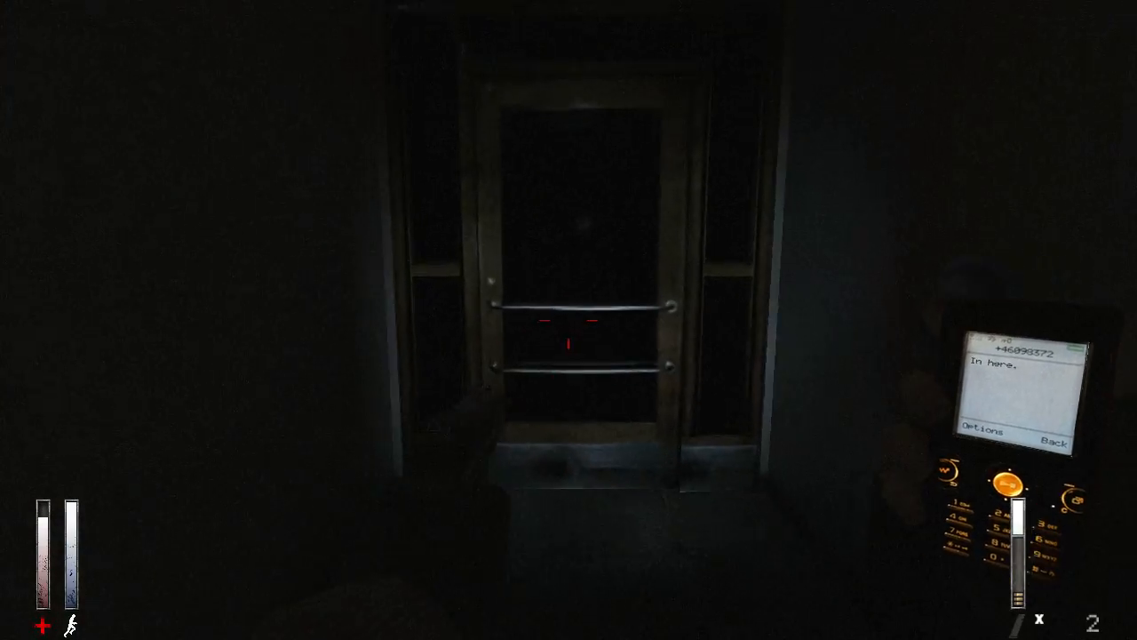
mouse_move(569, 320)
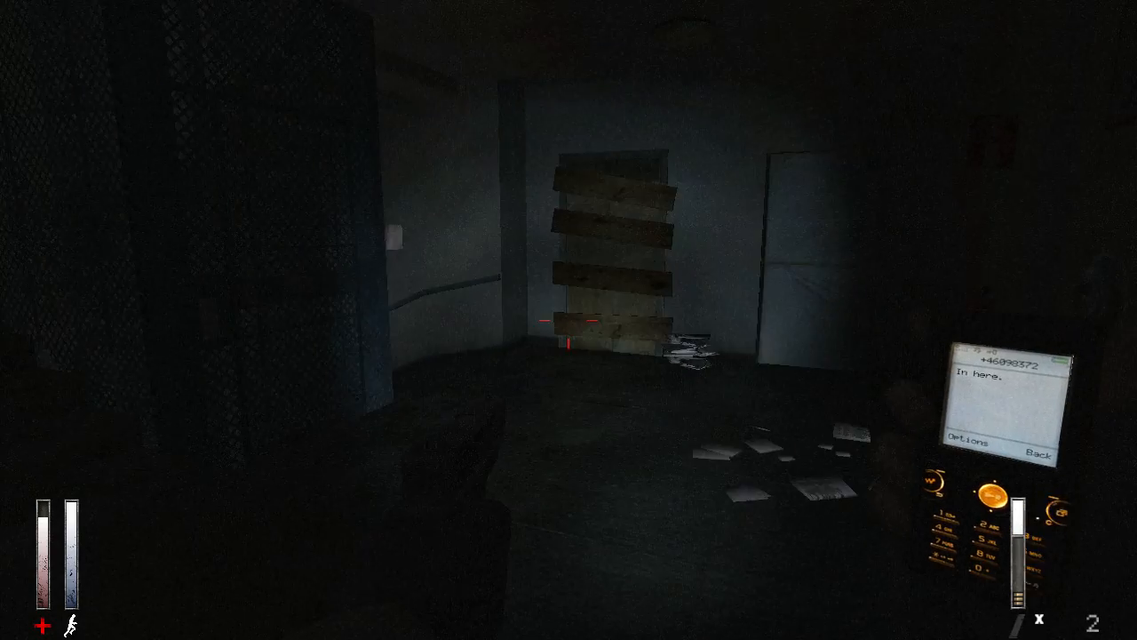
mouse_move(569, 319)
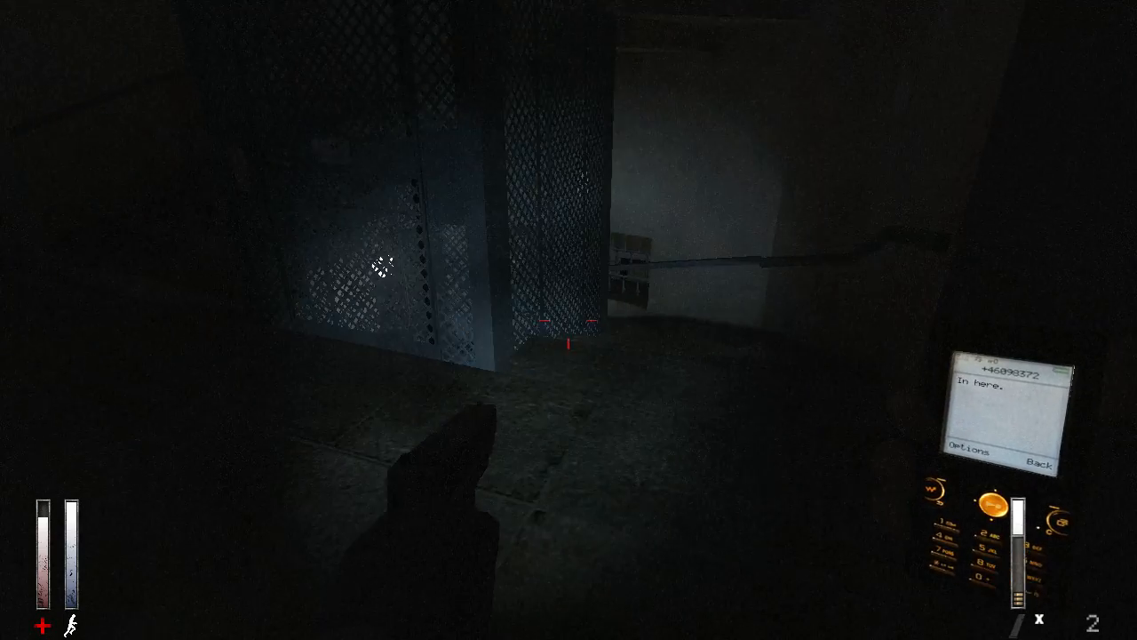
mouse_move(569, 320)
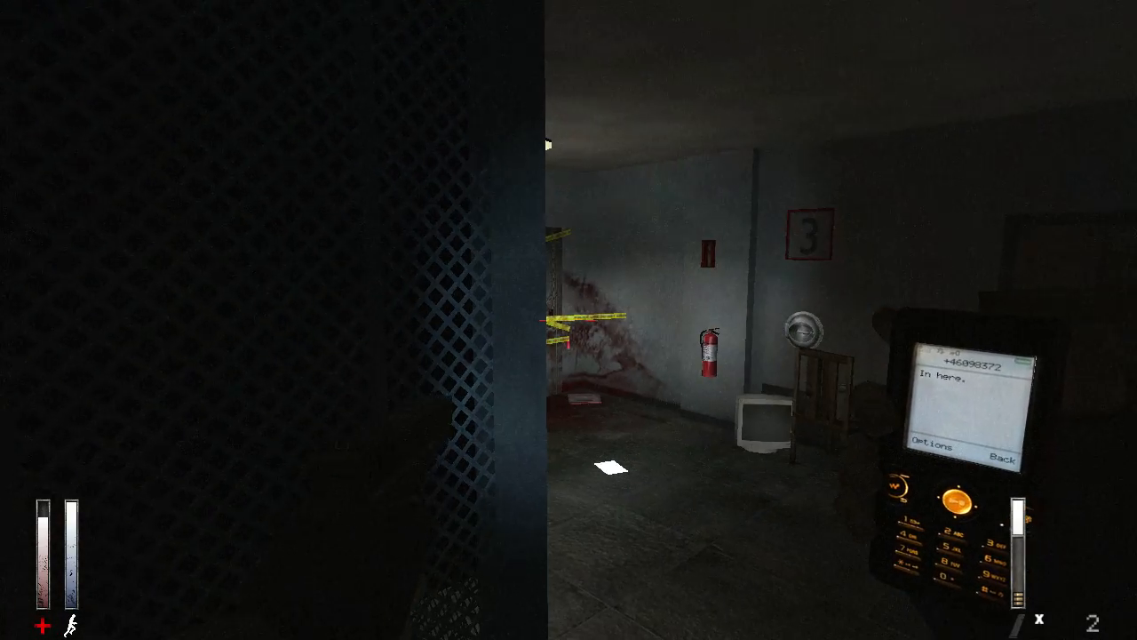
mouse_move(569, 320)
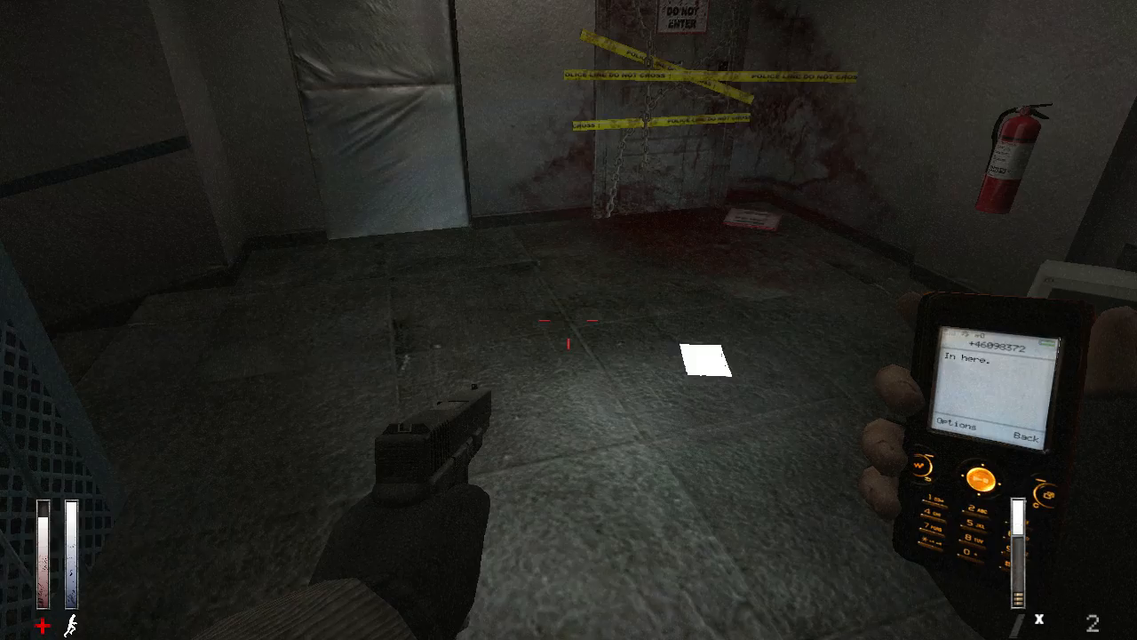
Pick up the paper lying on the taped-off elevator hall floor.
left_click(700, 359)
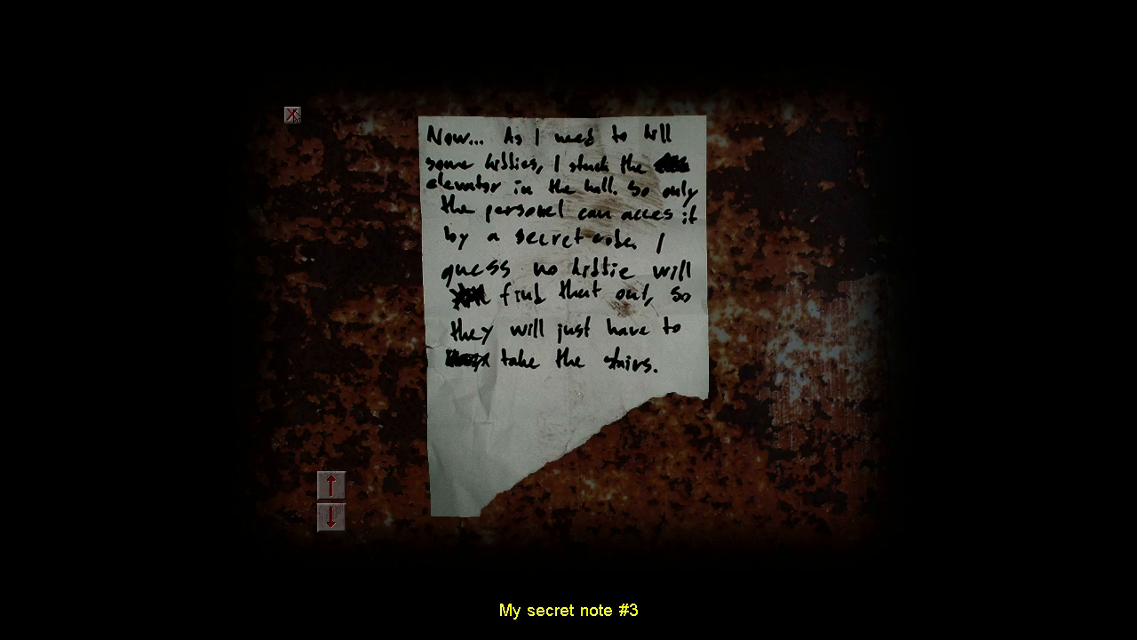
Close secret note #3 about the elevator's secret code.
left_click(295, 117)
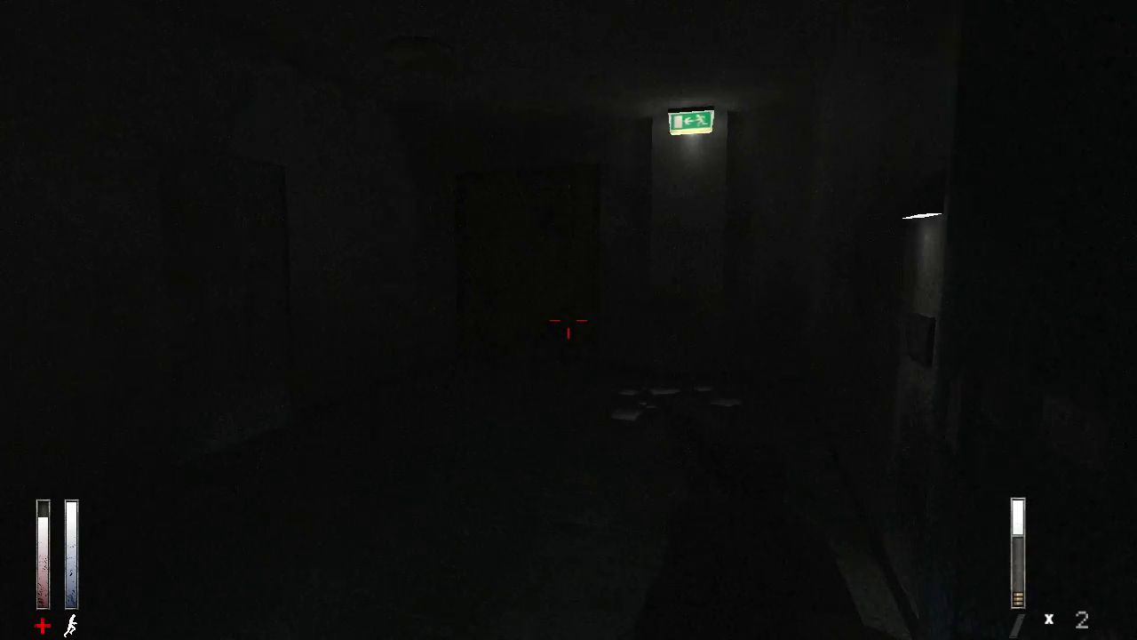
mouse_move(569, 320)
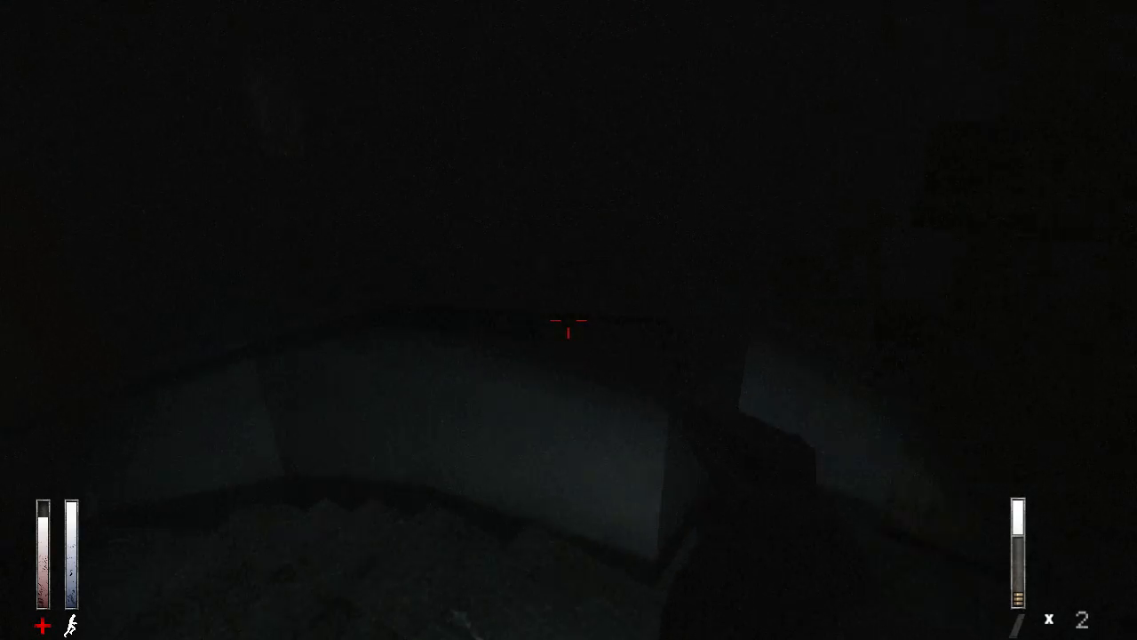
mouse_move(569, 320)
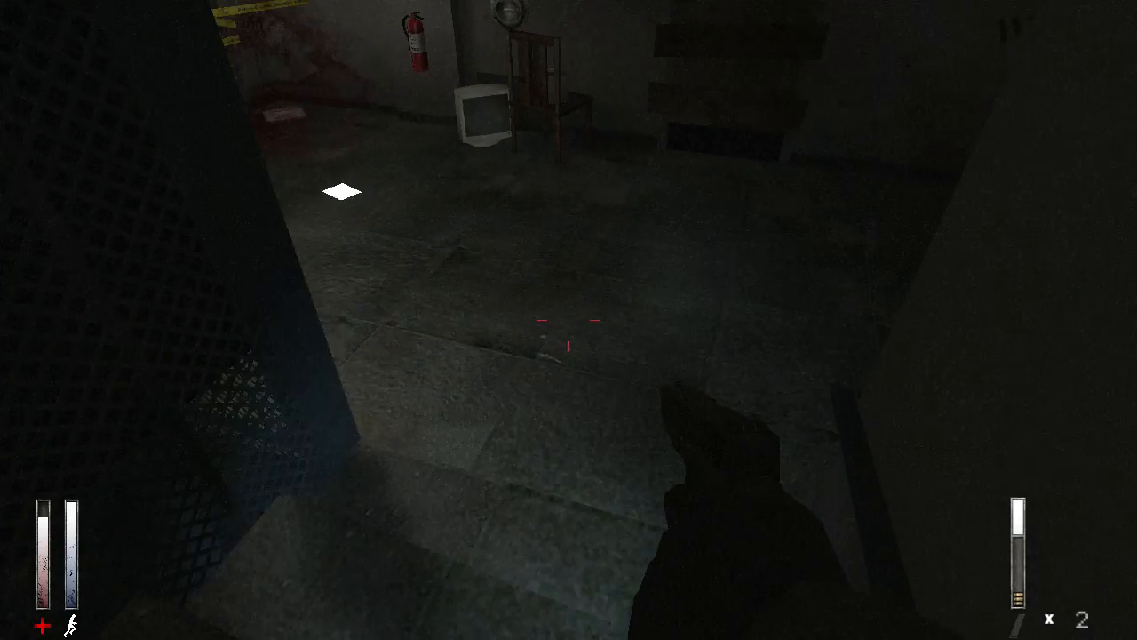